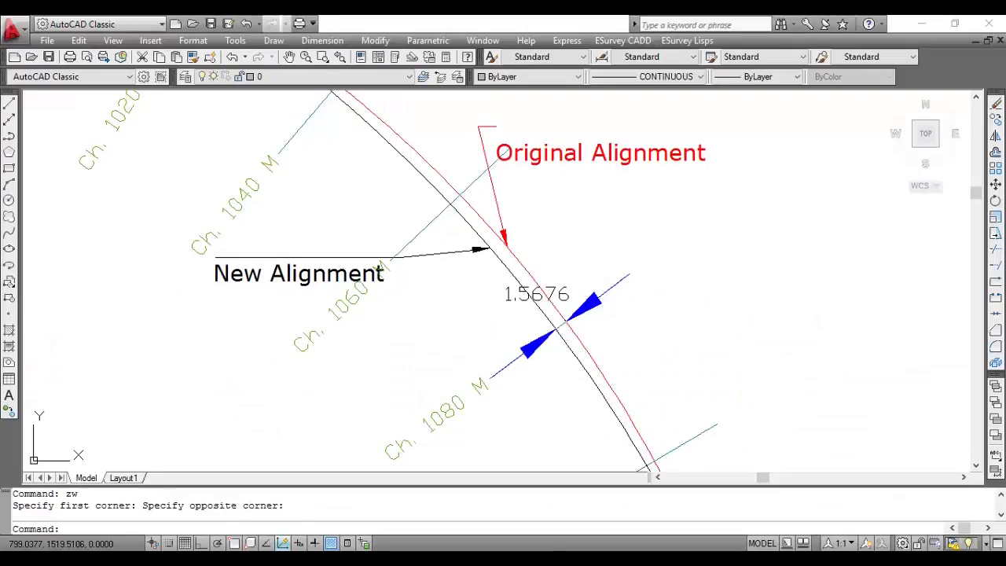
Step: After confirming the 1.5676 alignment offset at Ch. 1080, switch to ESurvey CADD's section preview
click(507, 236)
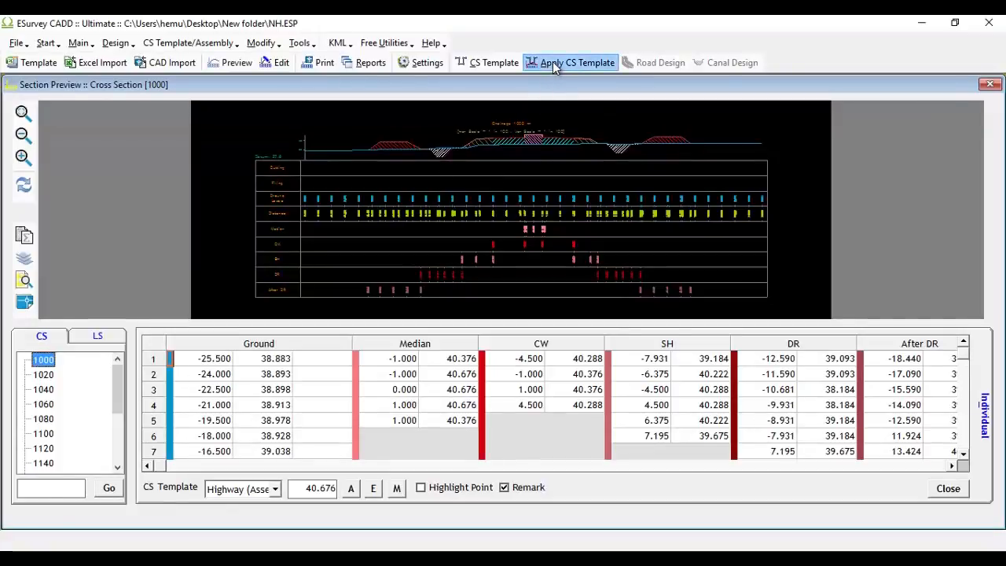
Step: Close Section Preview and open Apply CS Template, listing sections 1000–1180
click(577, 62)
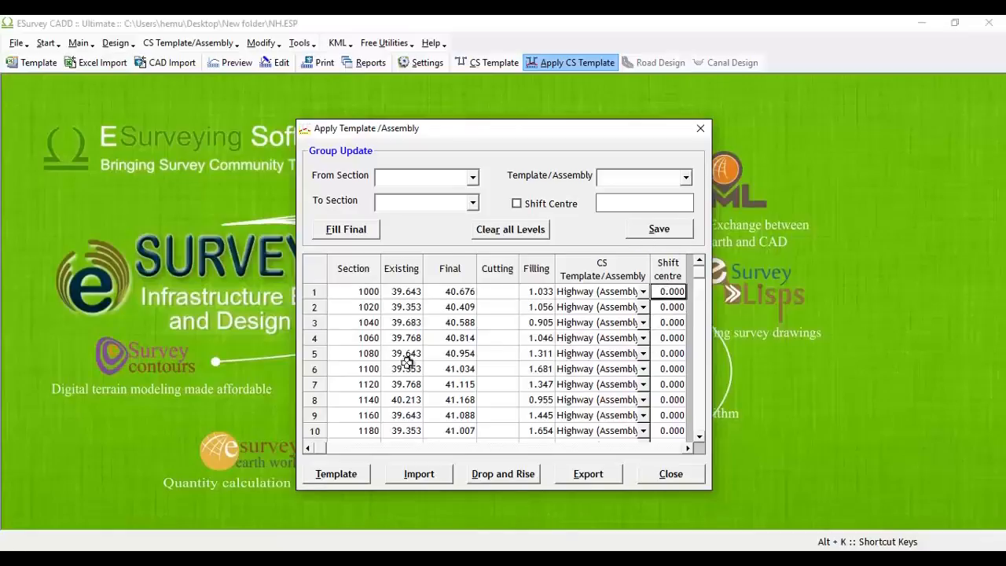
Step: Enter a shift centre of -1.567 in the row for section 1080
click(669, 353)
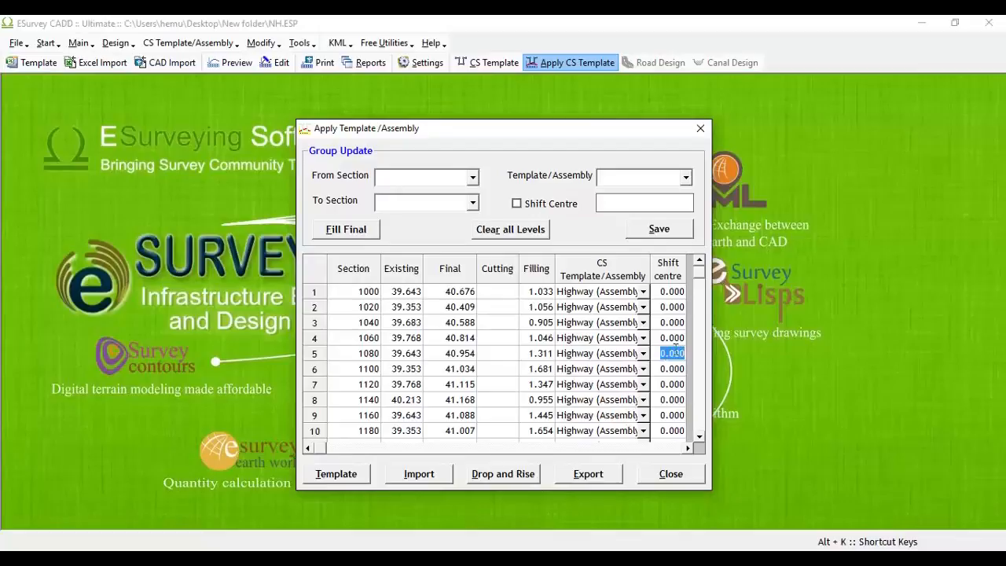
text(-1.000)
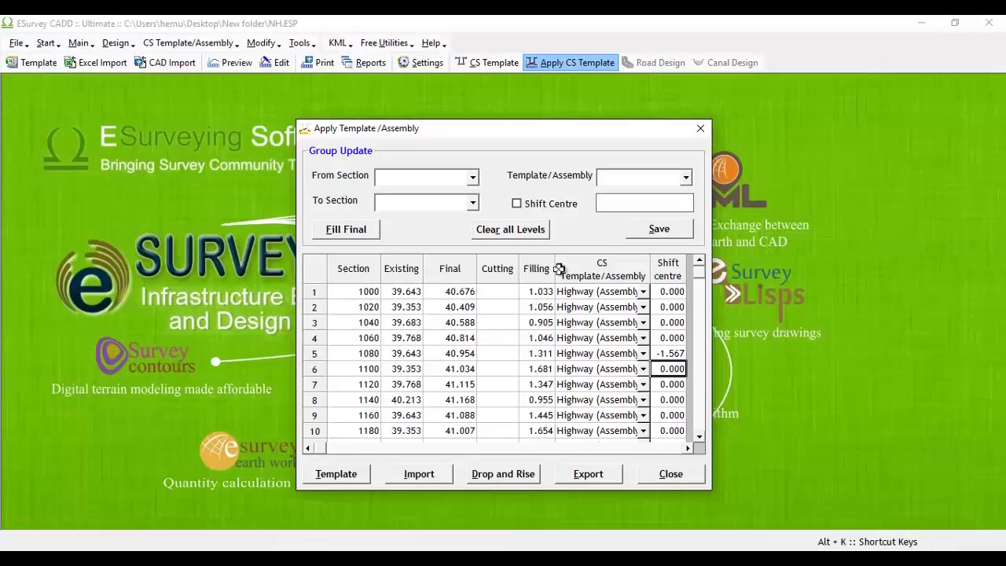
mouse_move(679, 446)
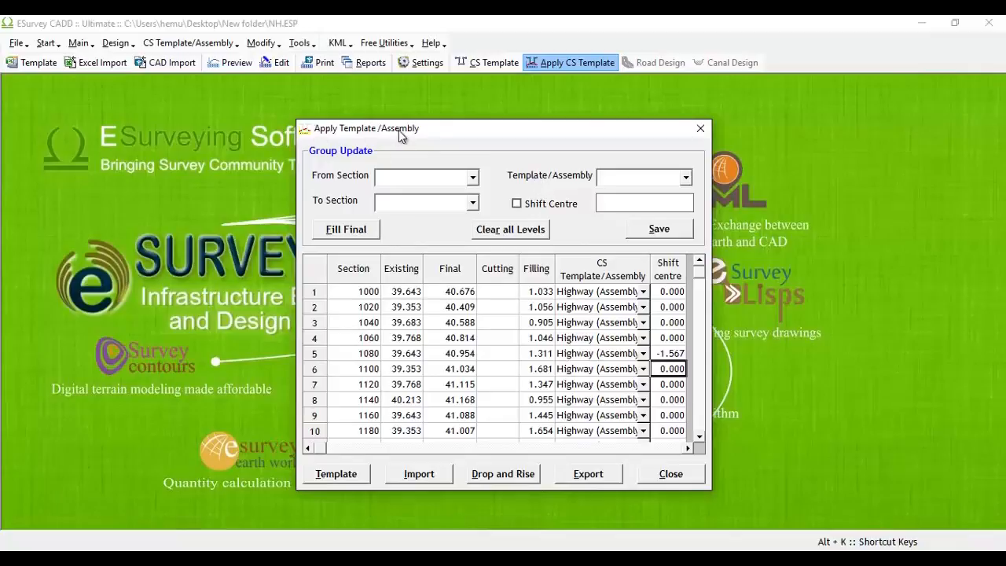
mouse_move(430, 138)
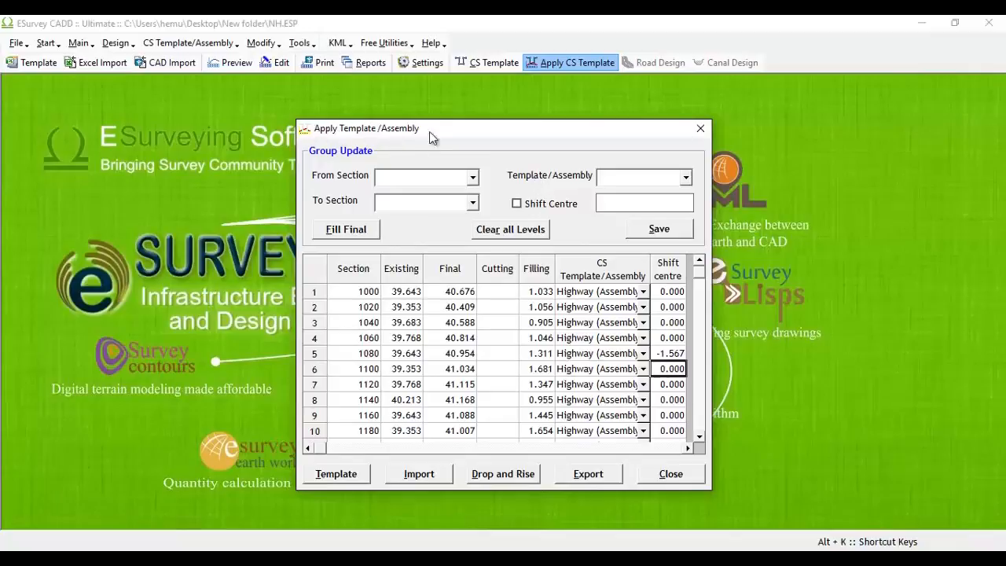